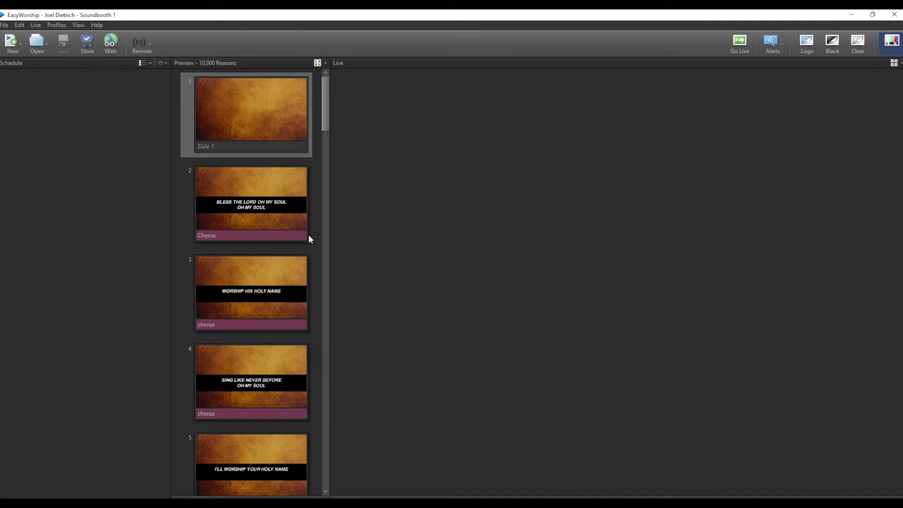
pyautogui.moveTo(22, 71)
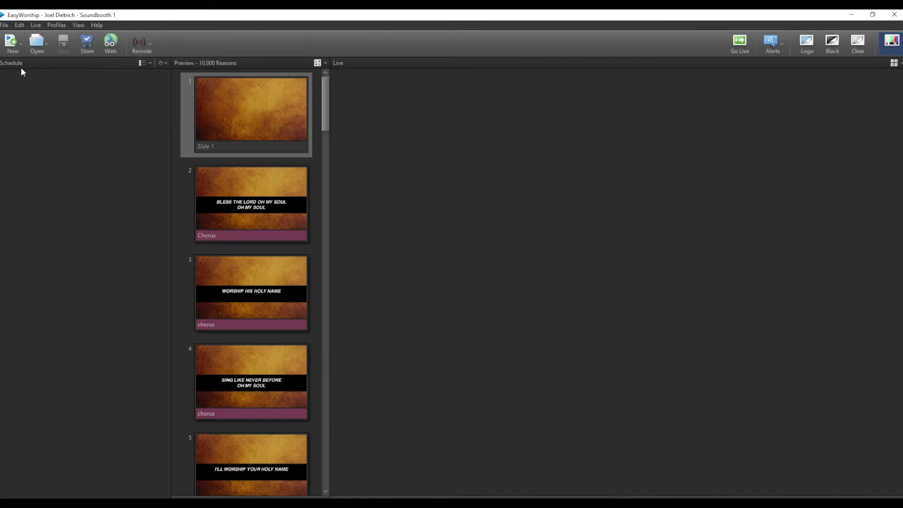
pyautogui.moveTo(120, 162)
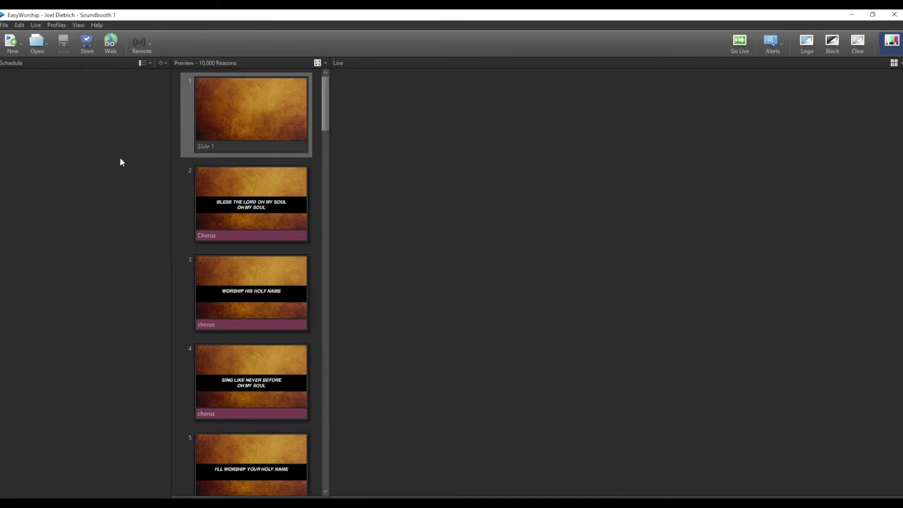
pyautogui.moveTo(202, 118)
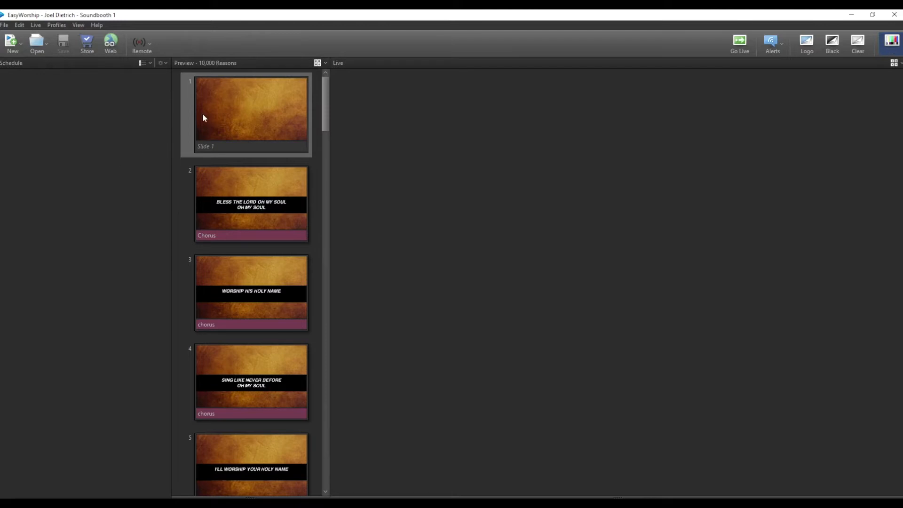
pyautogui.moveTo(261, 197)
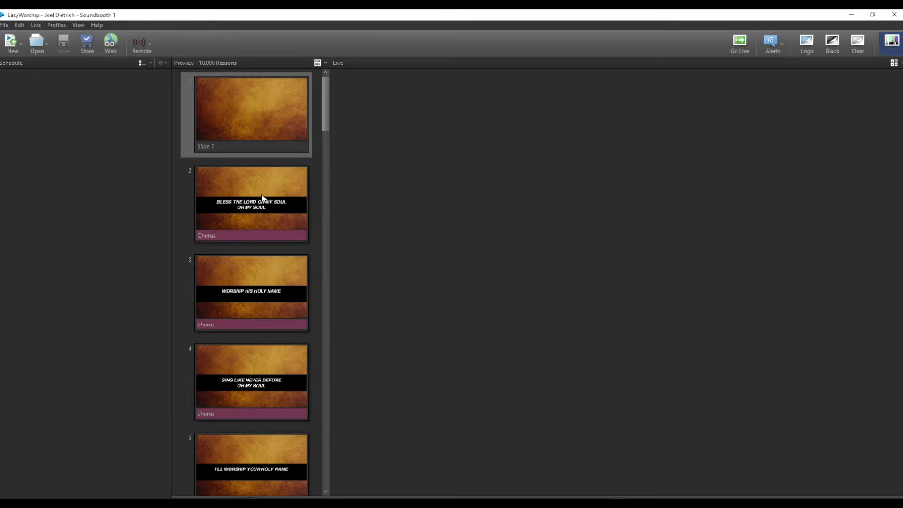
pyautogui.moveTo(505, 209)
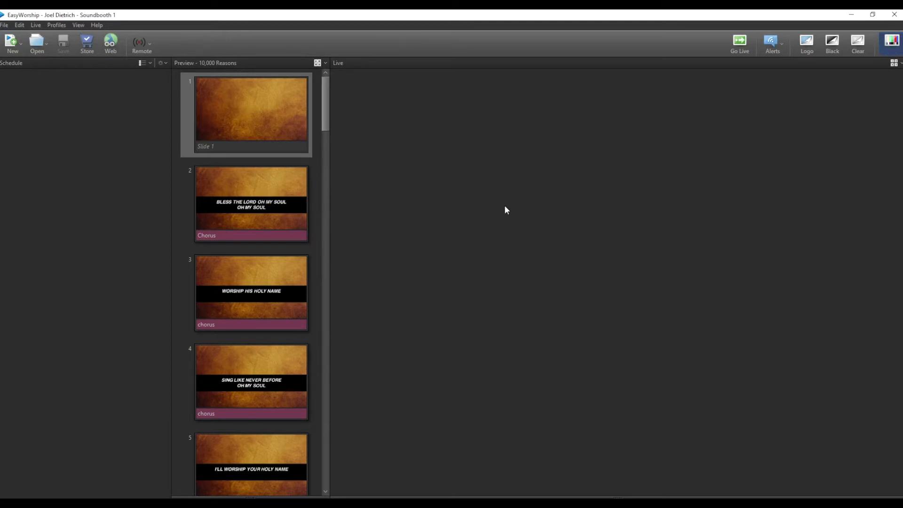
pyautogui.moveTo(391, 57)
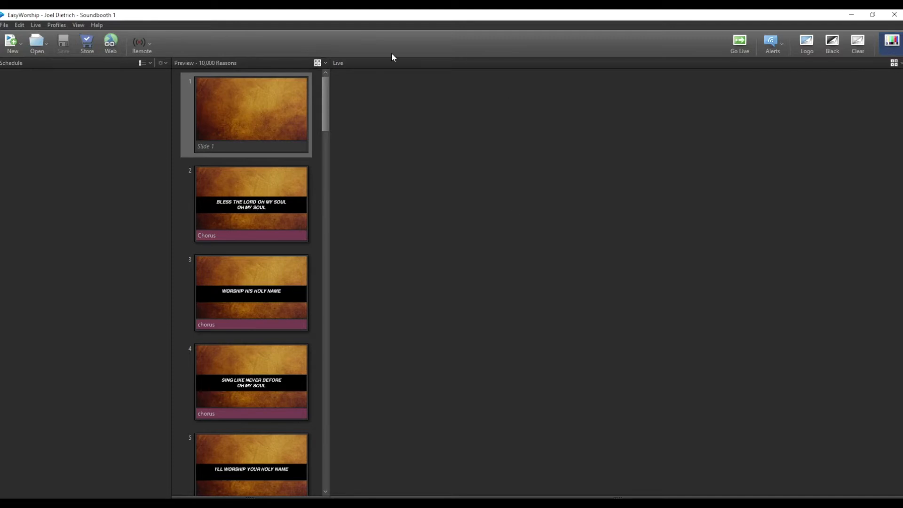
pyautogui.moveTo(368, 318)
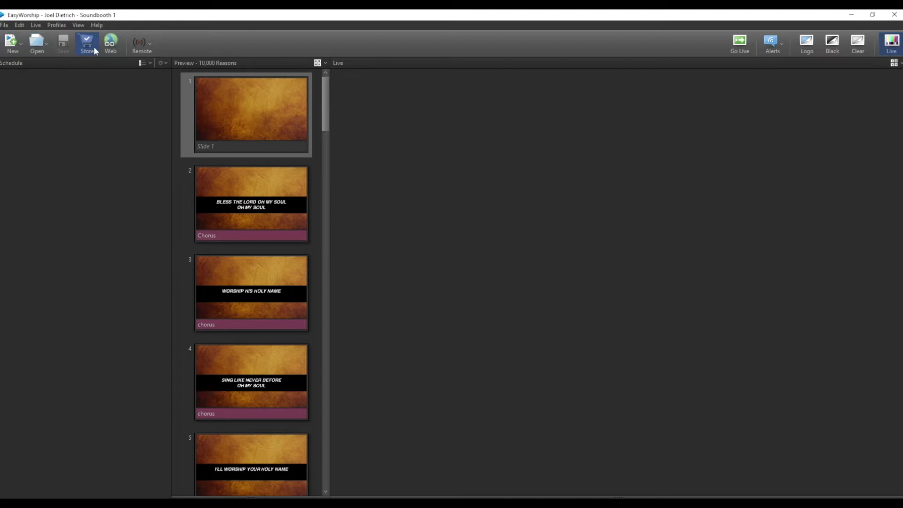
pyautogui.moveTo(141, 44)
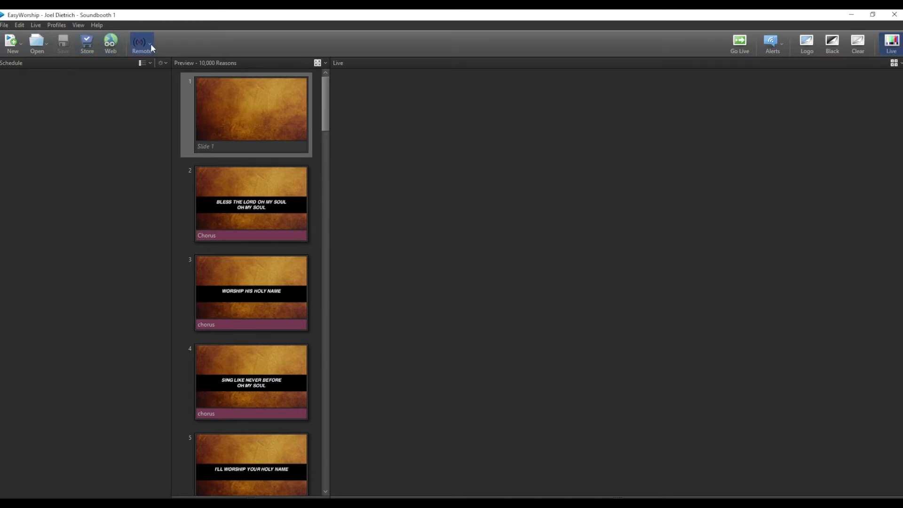
pyautogui.moveTo(696, 50)
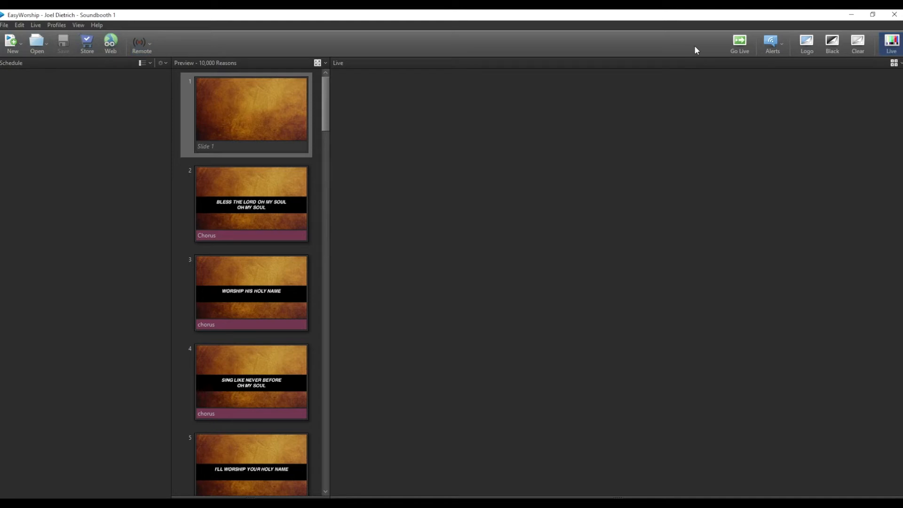
pyautogui.moveTo(739, 40)
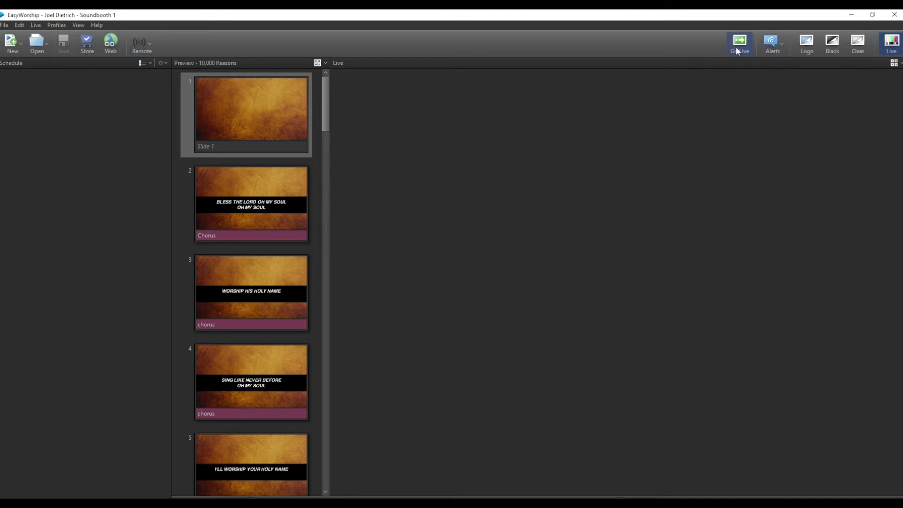
pyautogui.moveTo(772, 44)
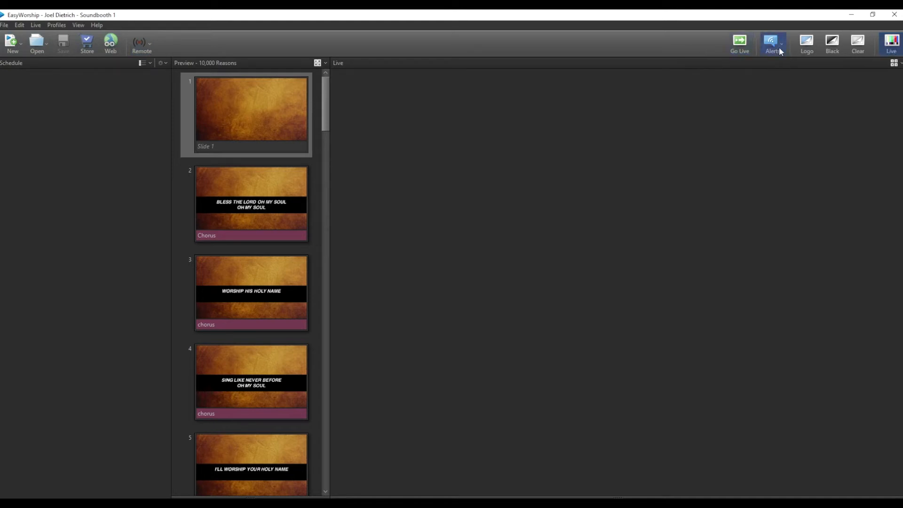
pyautogui.moveTo(739, 44)
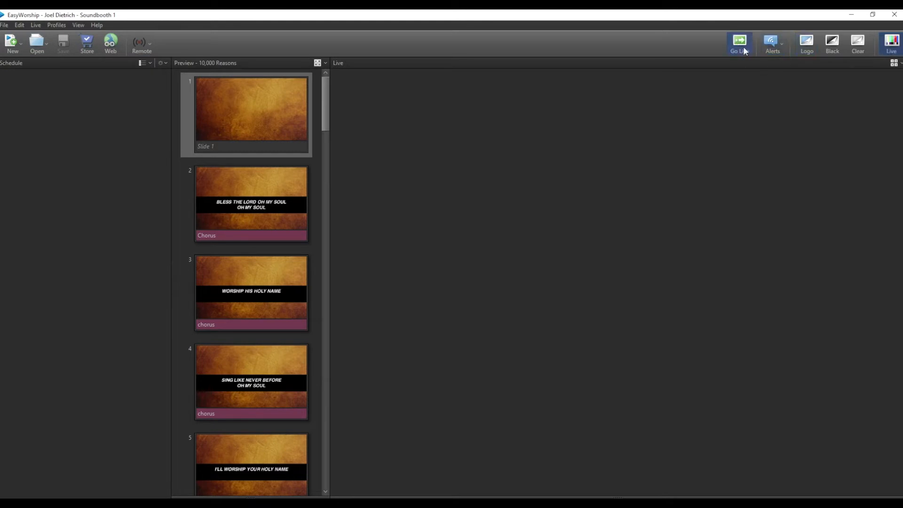
pyautogui.moveTo(832, 43)
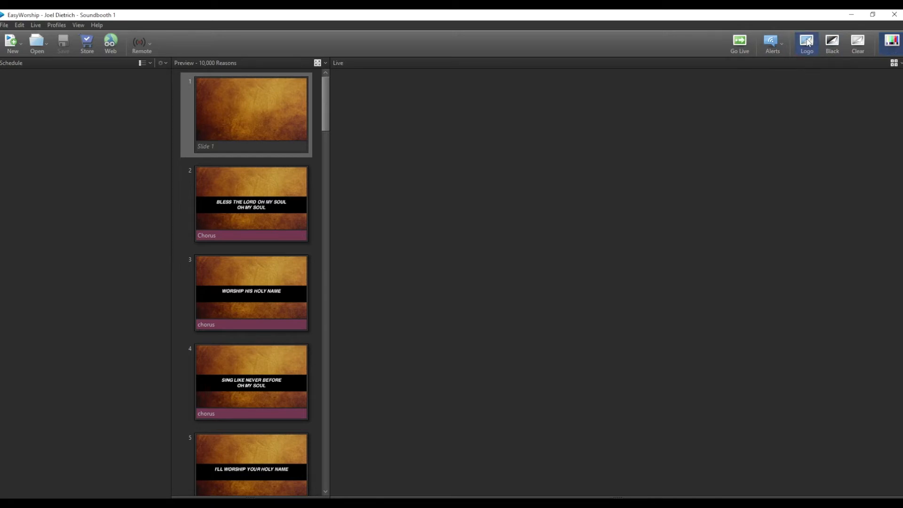
# - Expose the Live Output panel below Live and the library tab strip along the bottom
pyautogui.click(831, 44)
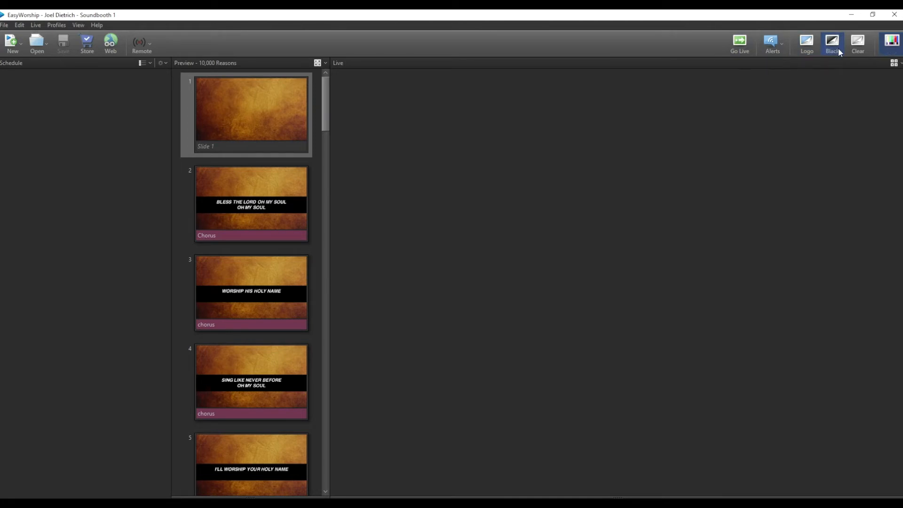
pyautogui.moveTo(857, 41)
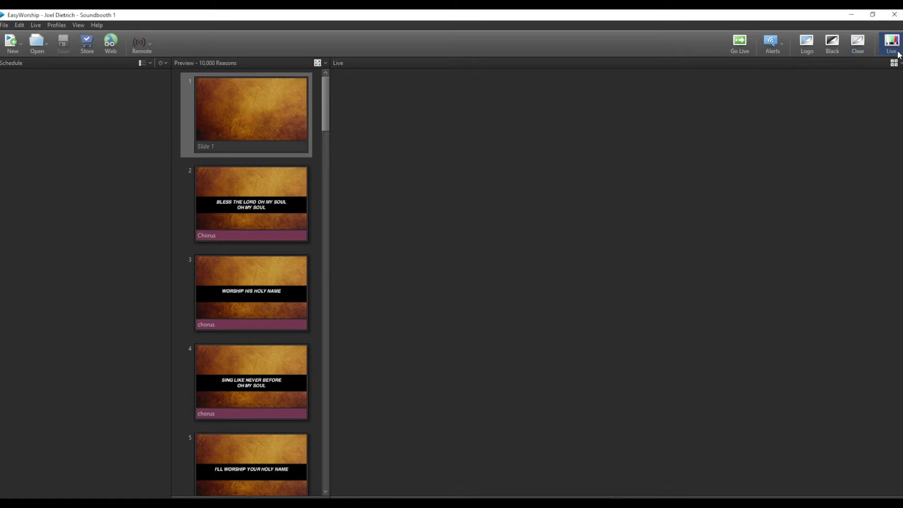
pyautogui.moveTo(379, 267)
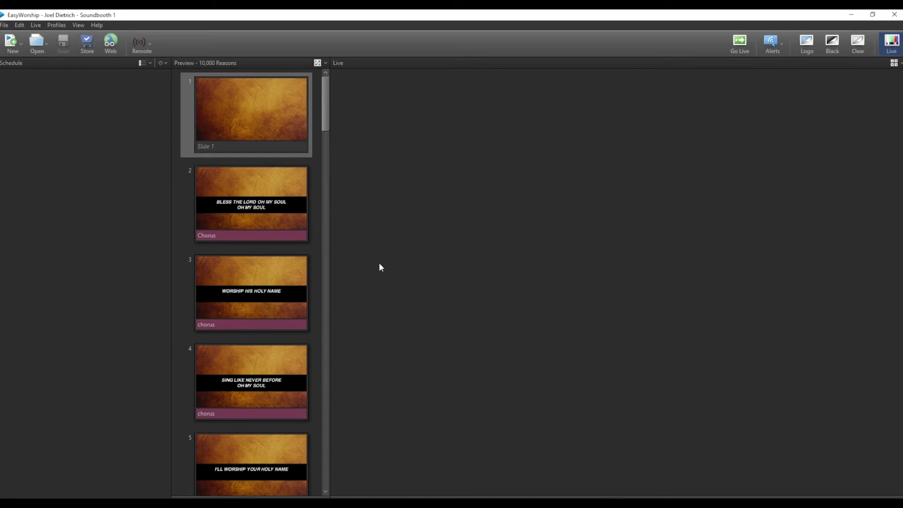
pyautogui.moveTo(895, 47)
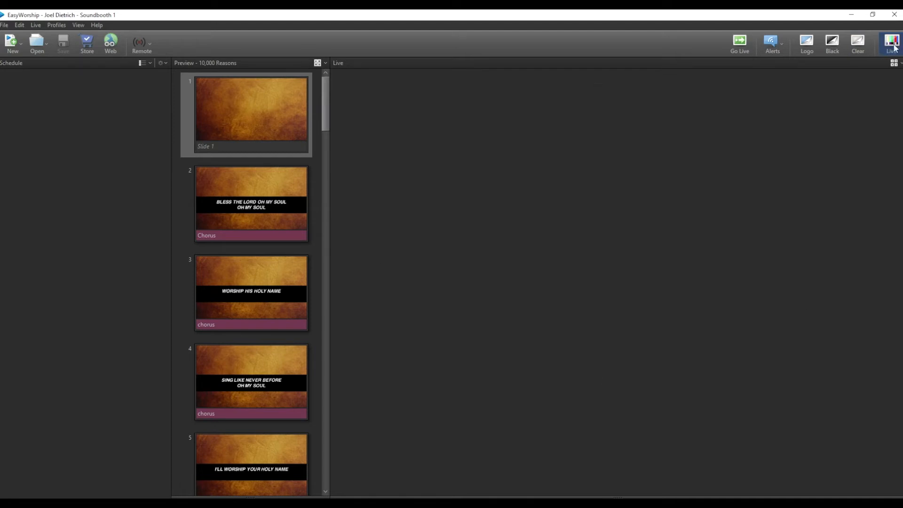
pyautogui.moveTo(810, 153)
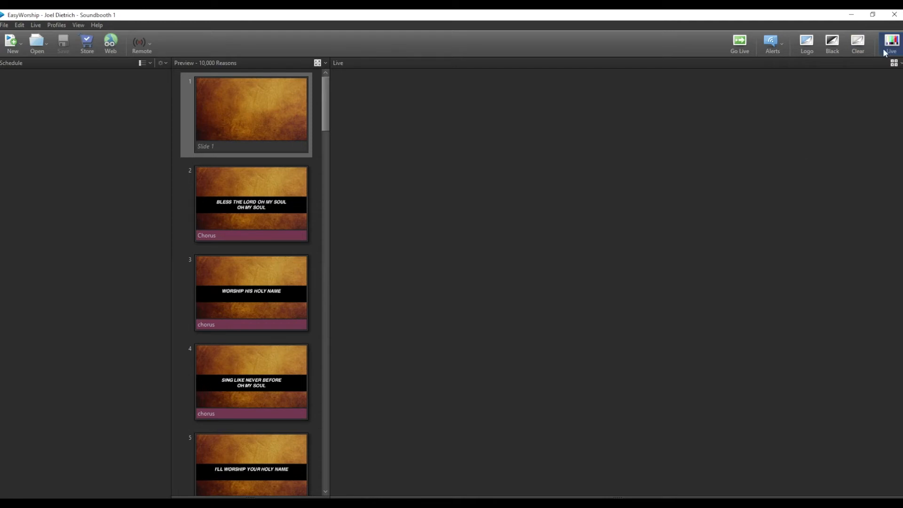
pyautogui.moveTo(813, 103)
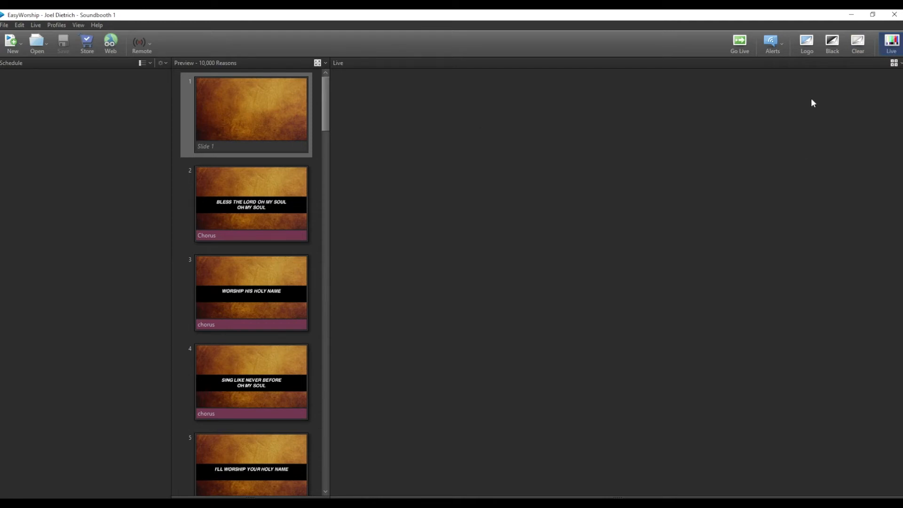
pyautogui.moveTo(454, 137)
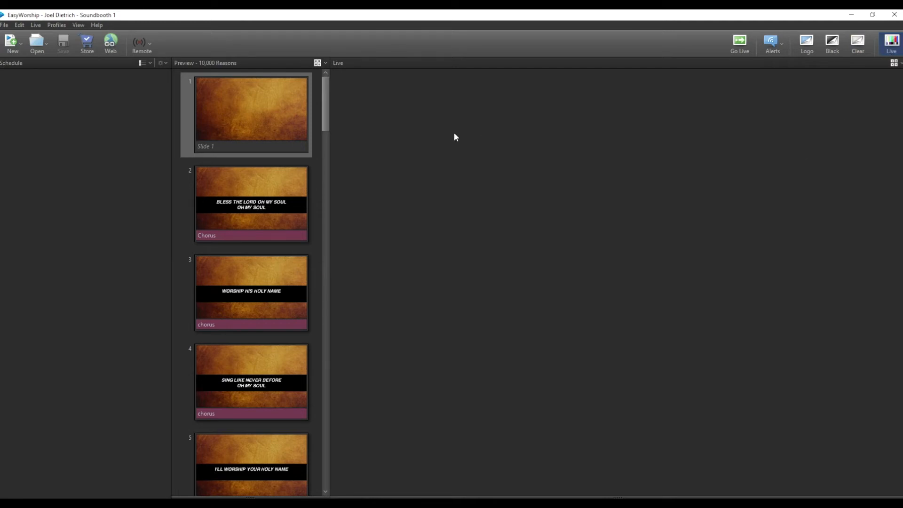
pyautogui.moveTo(747, 165)
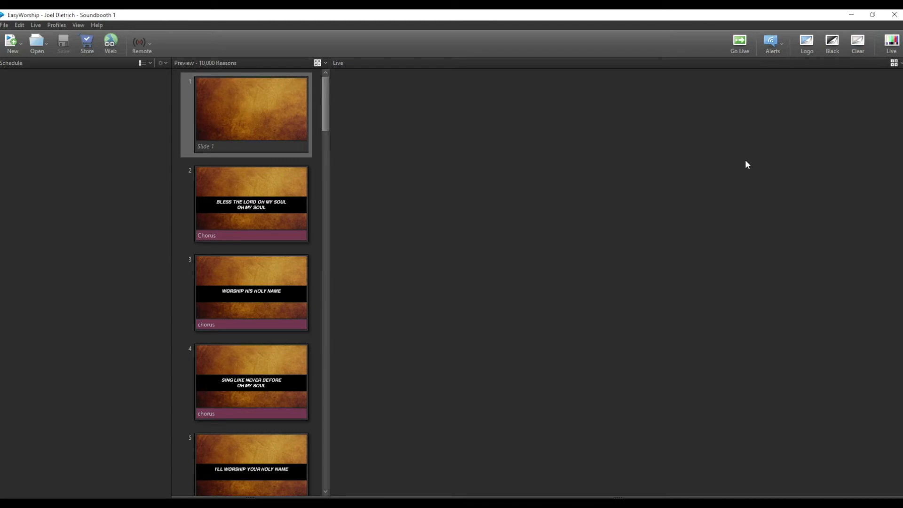
pyautogui.moveTo(458, 390)
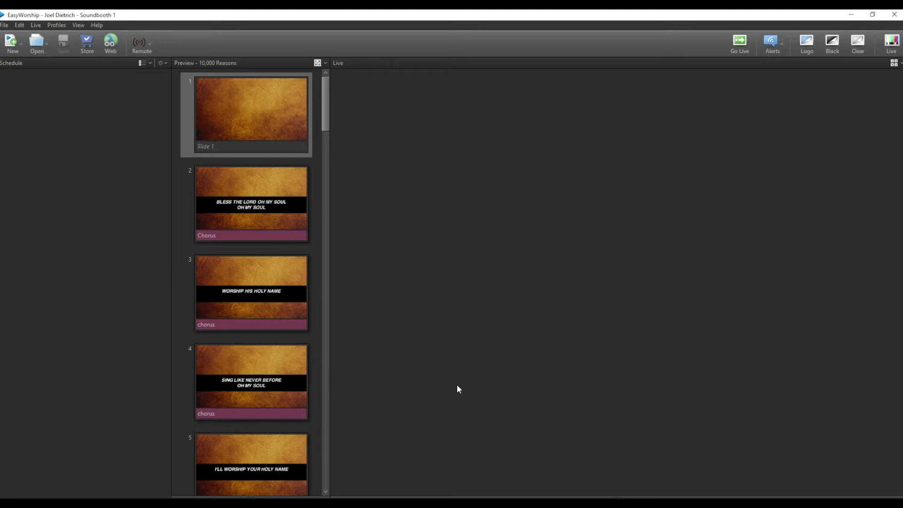
pyautogui.moveTo(439, 484)
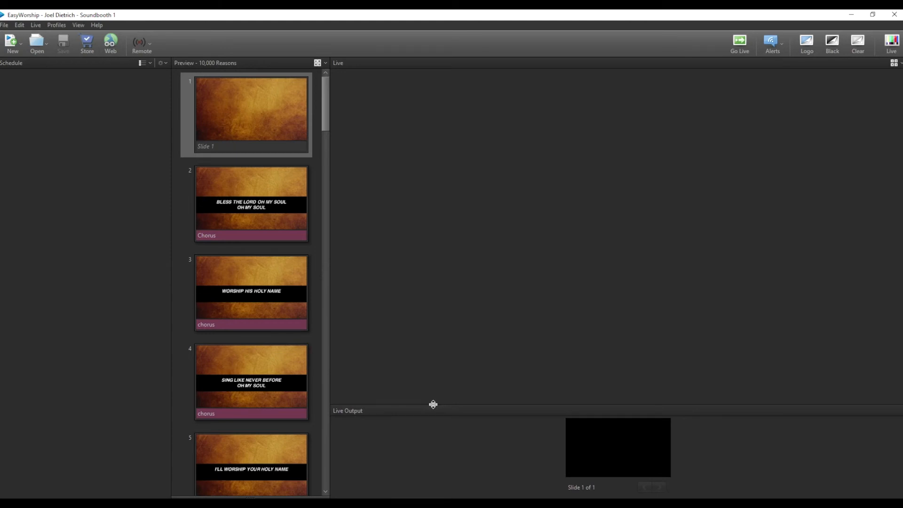
pyautogui.moveTo(433, 403)
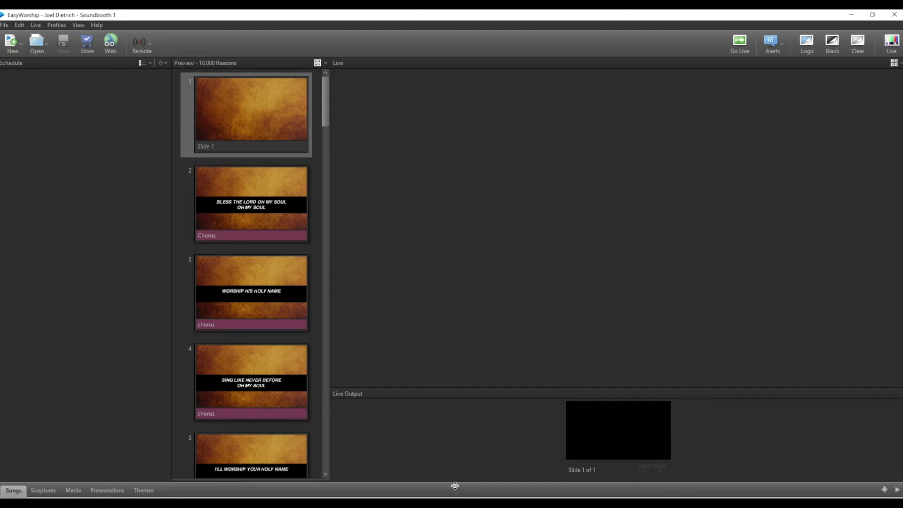
# - Expand the Songs library panel to list all 385 songs with title, author and copyright
pyautogui.click(12, 490)
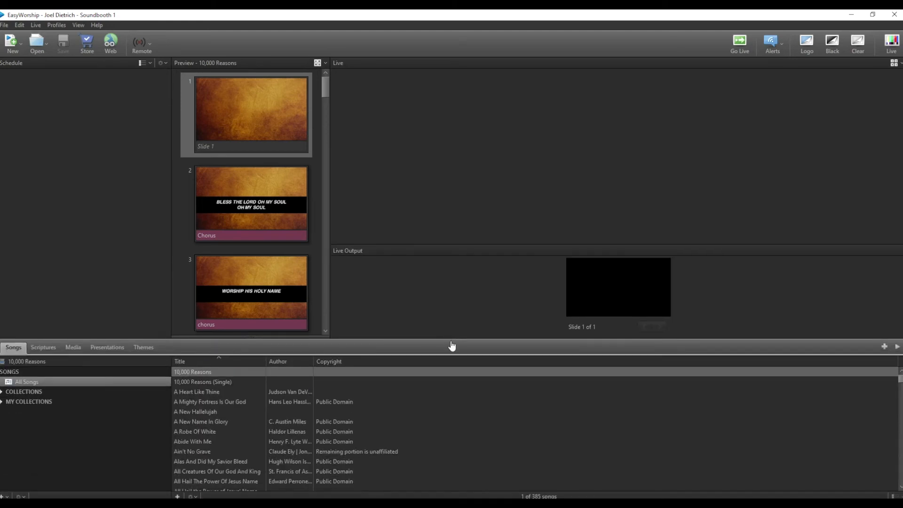
pyautogui.moveTo(232, 348)
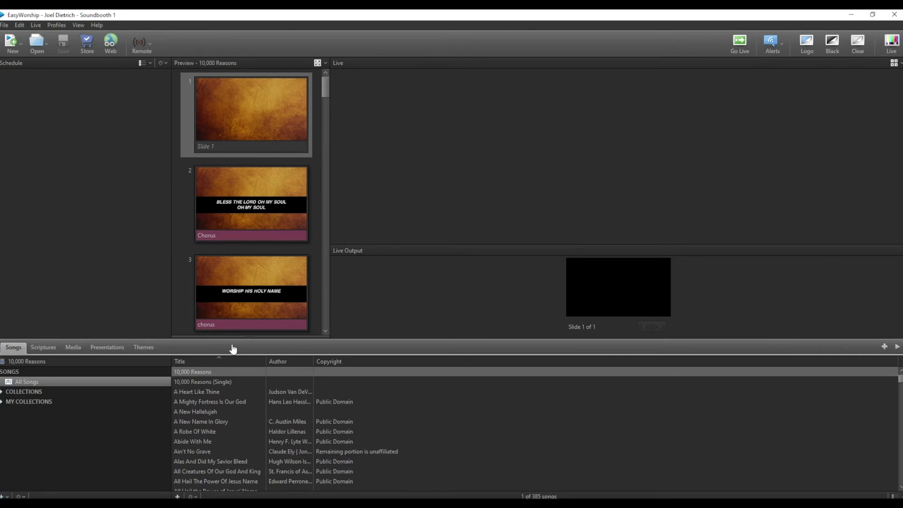
pyautogui.moveTo(608, 465)
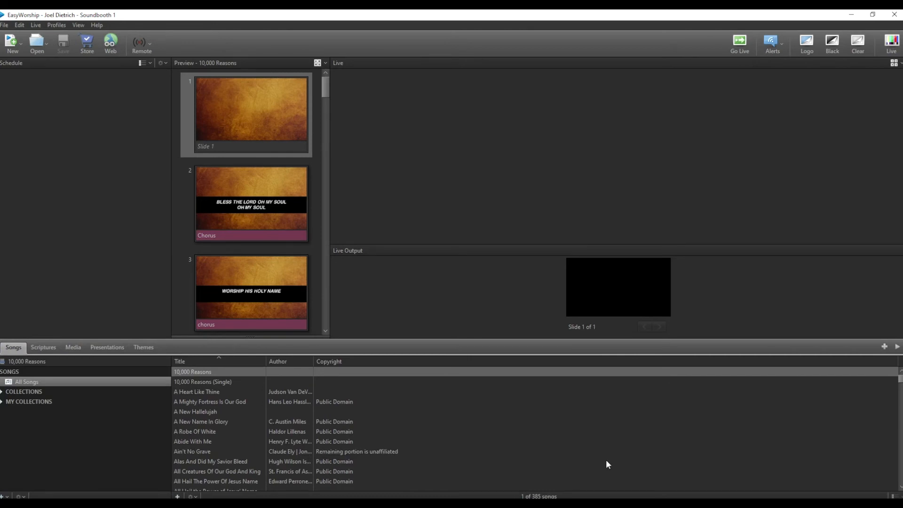
pyautogui.moveTo(572, 362)
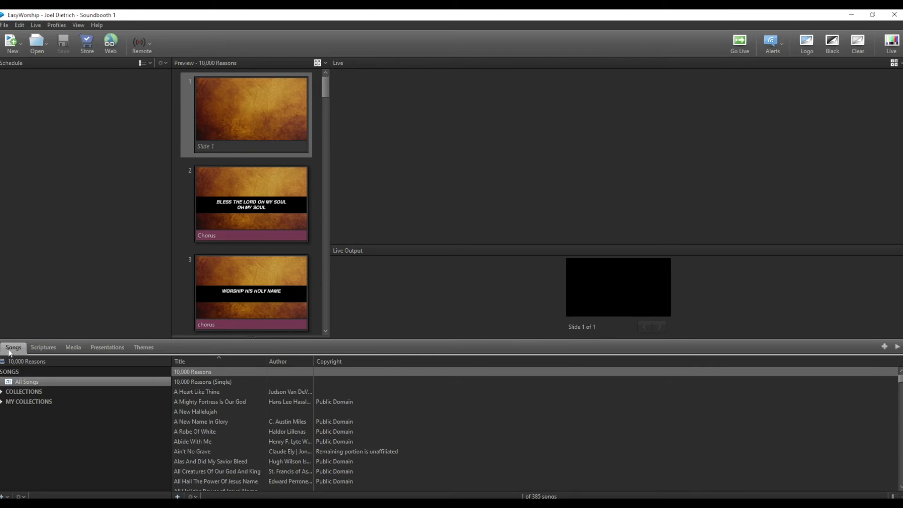
pyautogui.moveTo(216, 408)
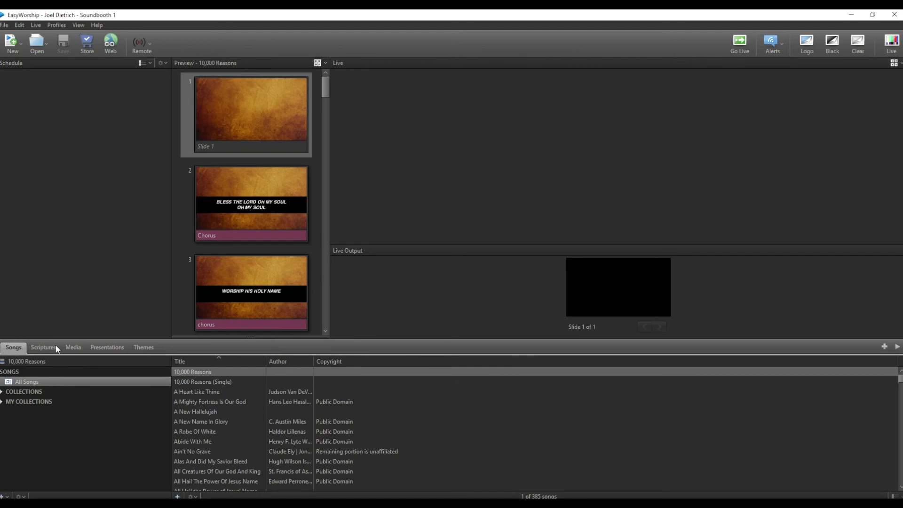
# - Browse the Scriptures, Media and Presentations libraries in turn, ending on Themes
pyautogui.click(43, 347)
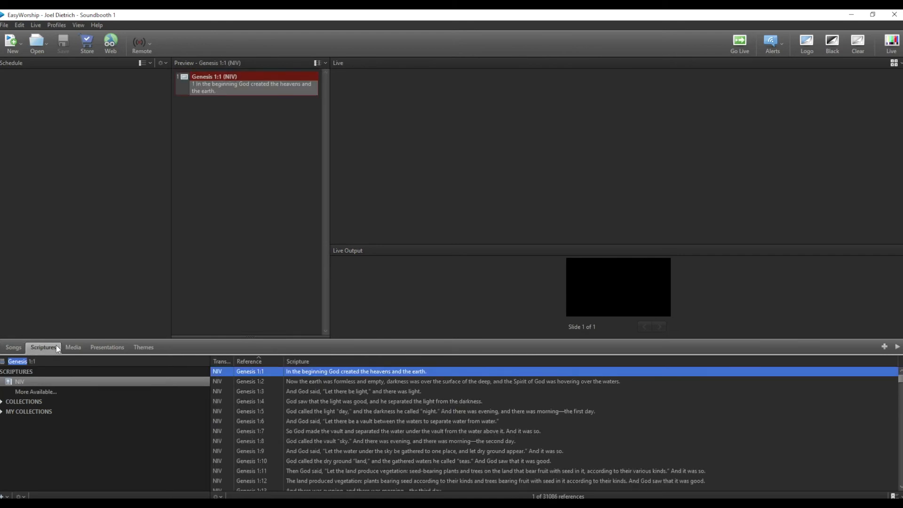
pyautogui.moveTo(164, 313)
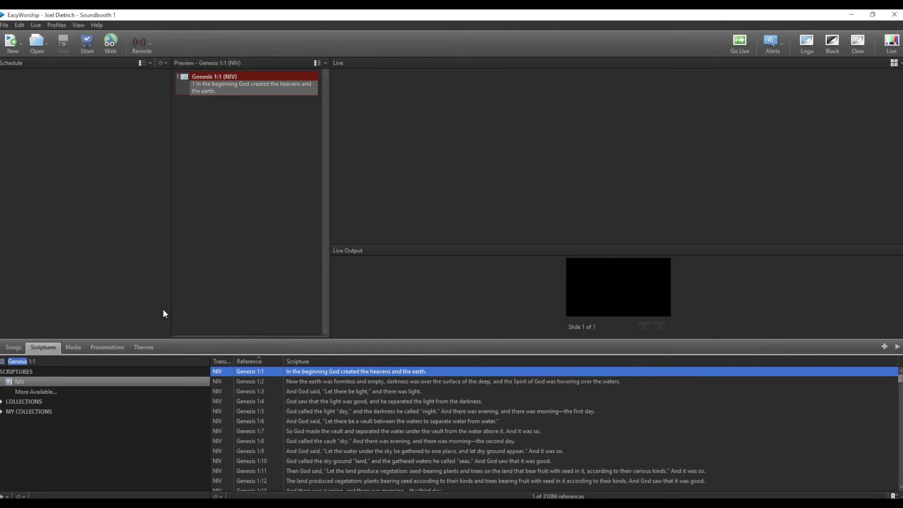
pyautogui.click(72, 347)
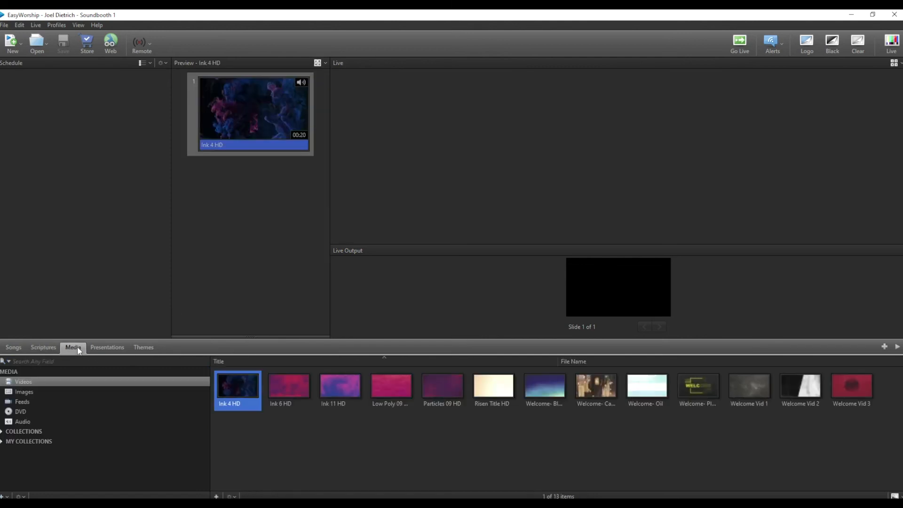
pyautogui.click(107, 348)
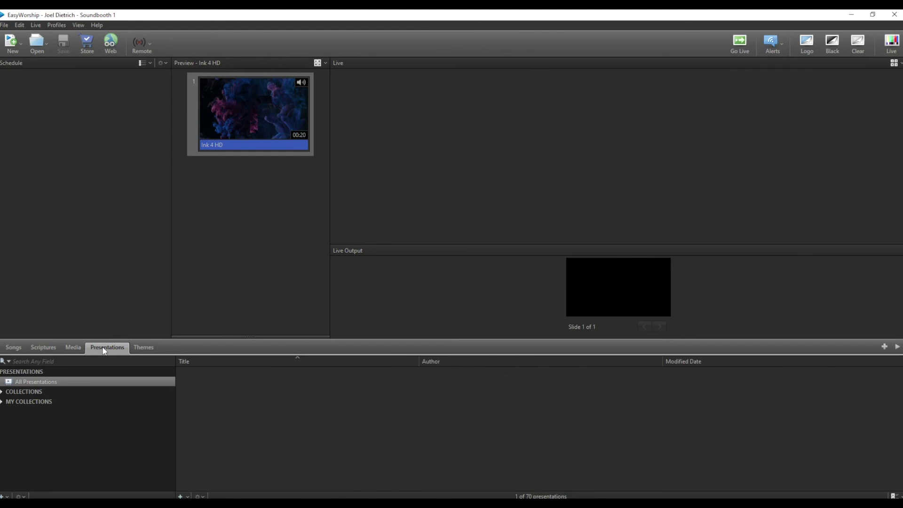
pyautogui.click(143, 347)
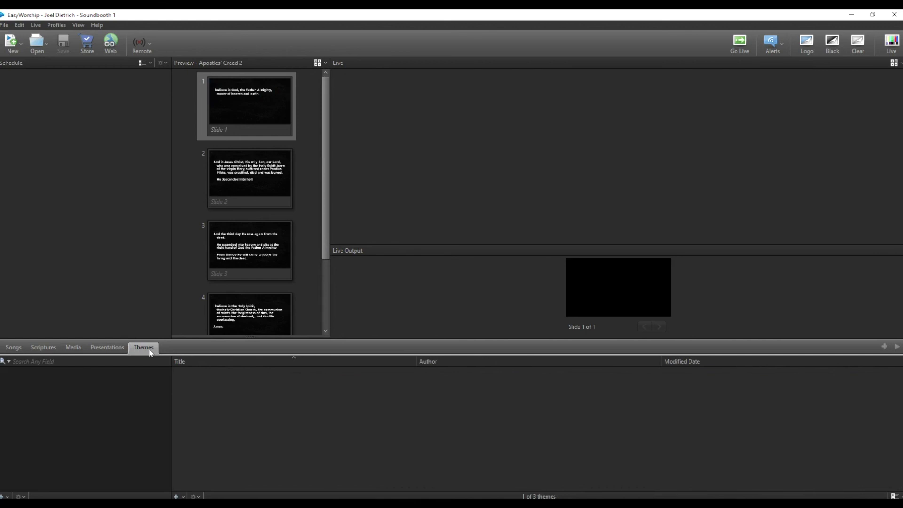
# - Show the Themes library's three song themes, including Full Black Box, and shorten the library area
pyautogui.click(143, 347)
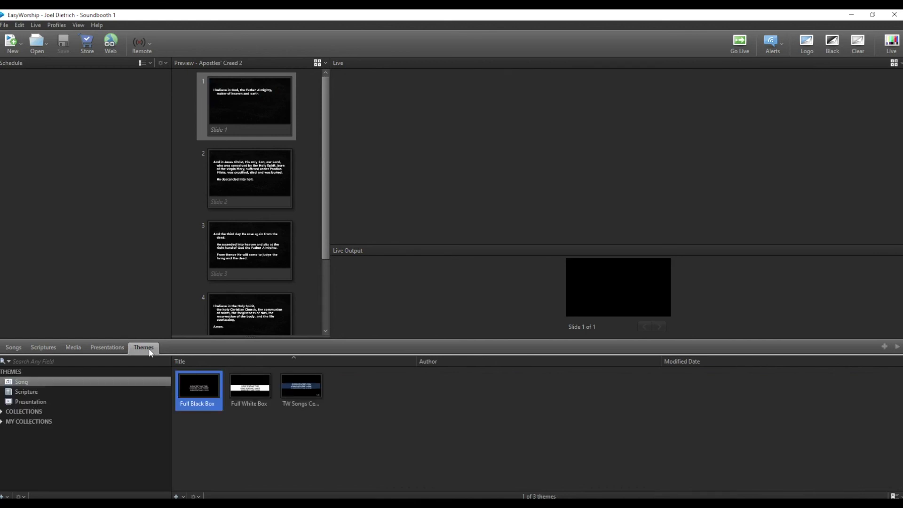
pyautogui.moveTo(163, 343)
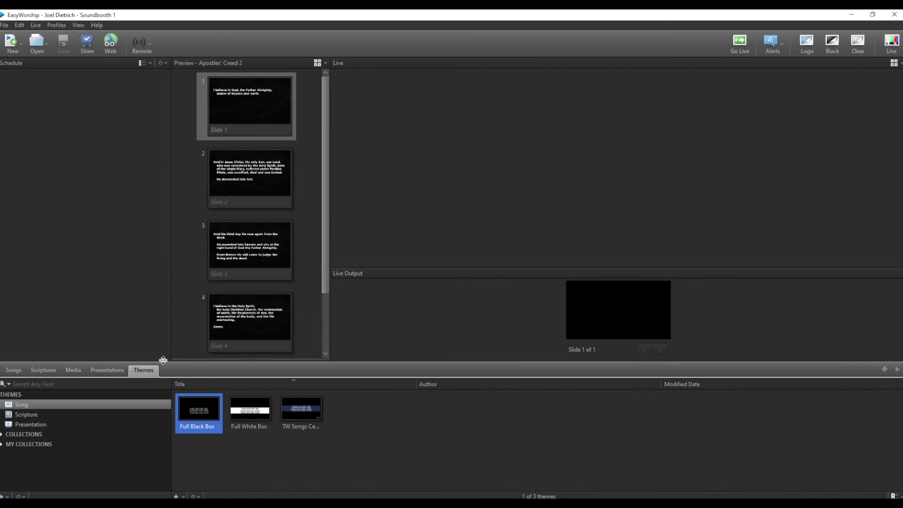
pyautogui.moveTo(336, 465)
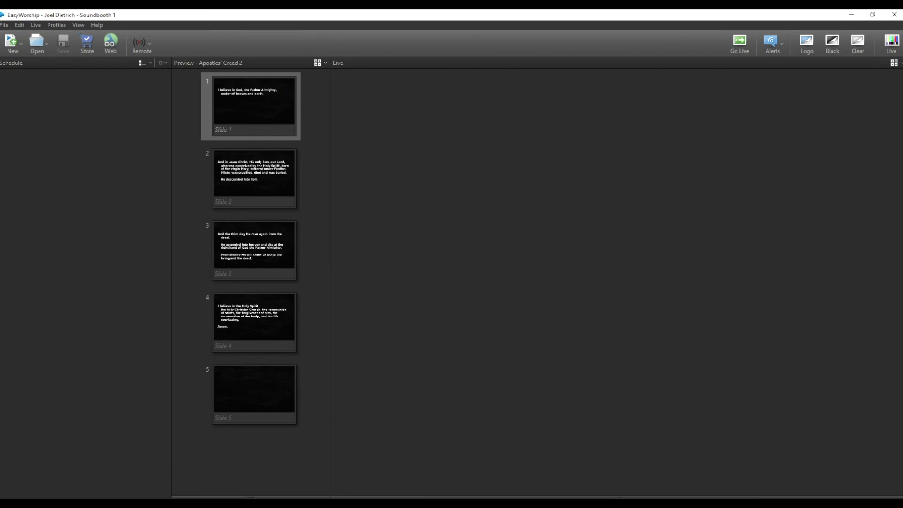
pyautogui.moveTo(109, 162)
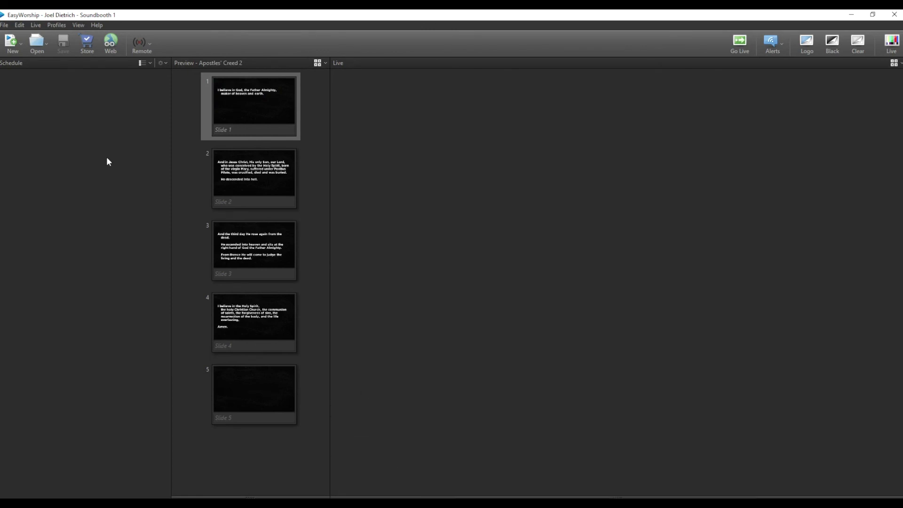